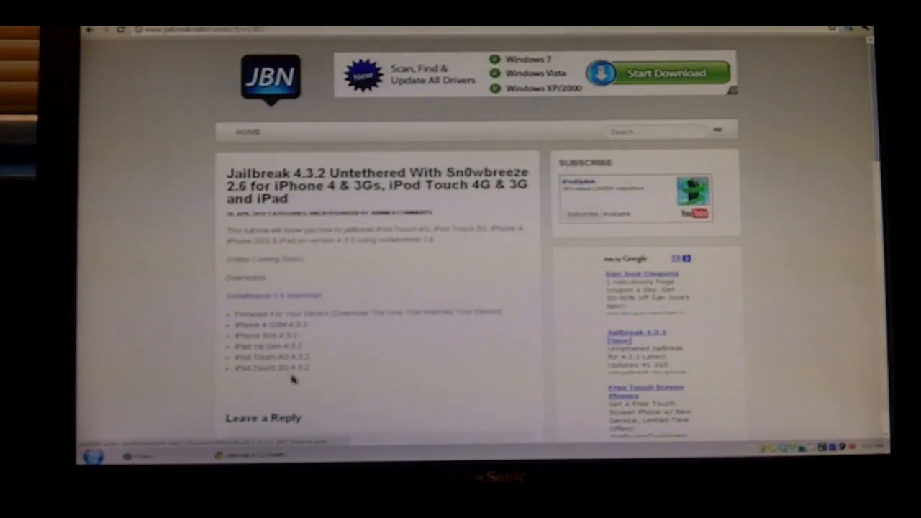
mouse_move(352, 257)
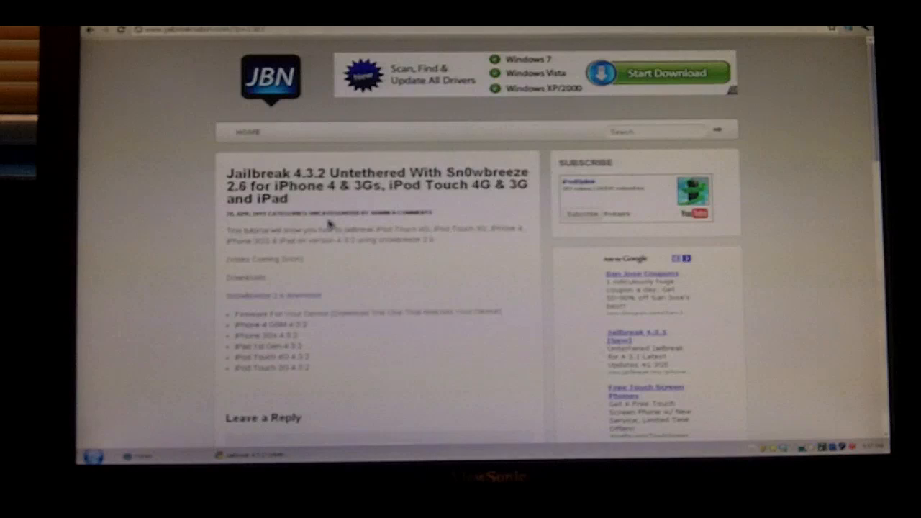
mouse_move(472, 296)
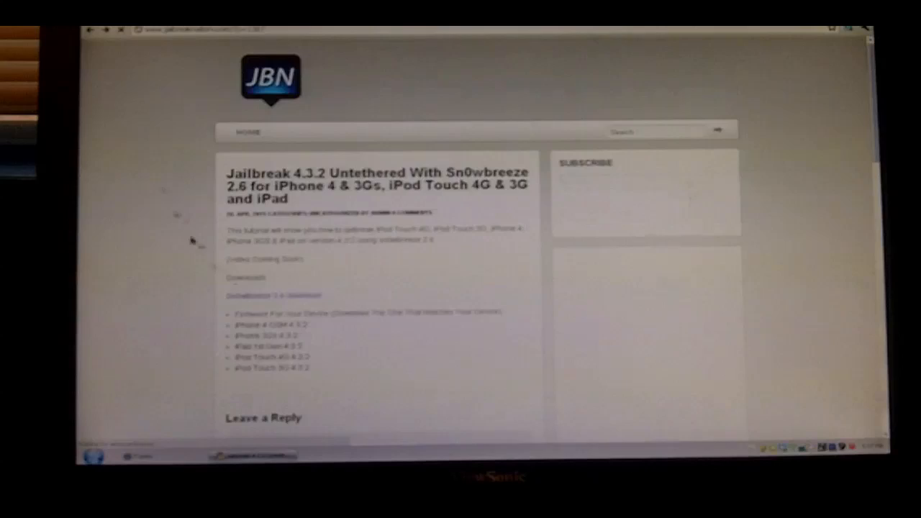
Reposition the firmware folder window and launch the sn0wbreeze executable.
scroll("down", 3)
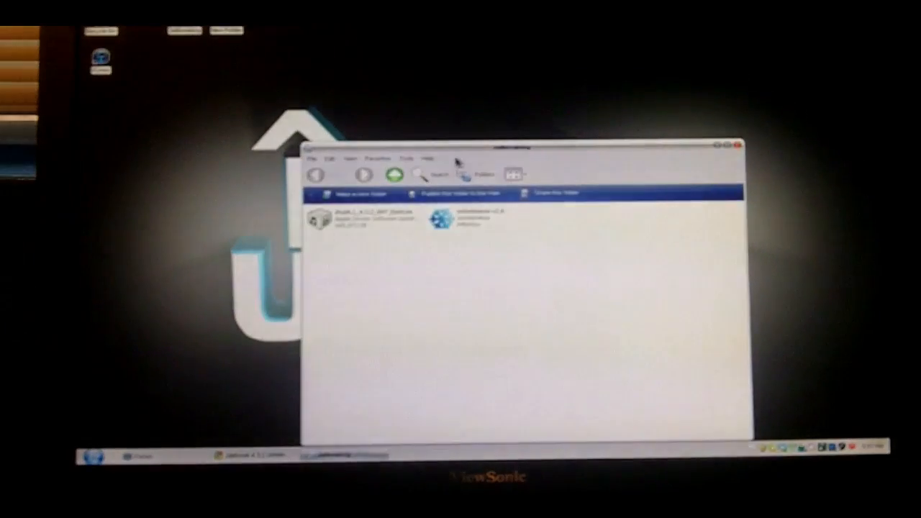
left_click_drag(518, 147, 392, 103)
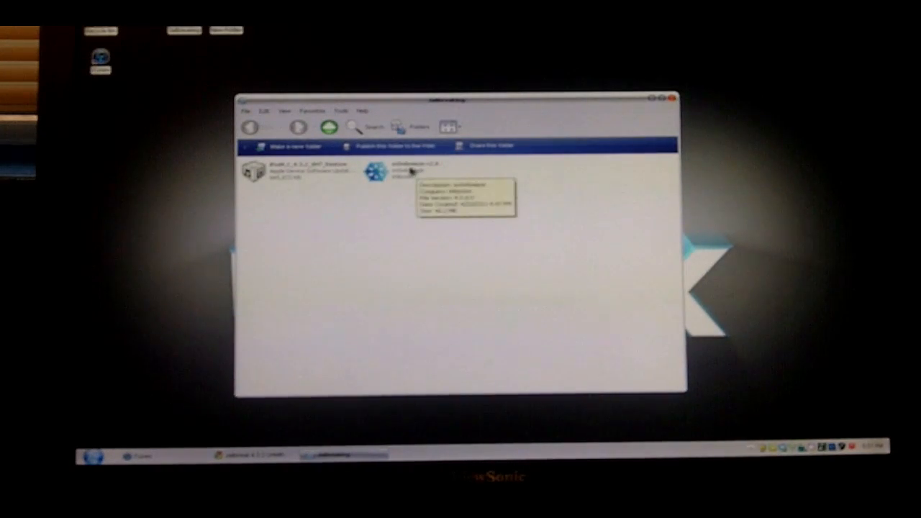
left_click(409, 172)
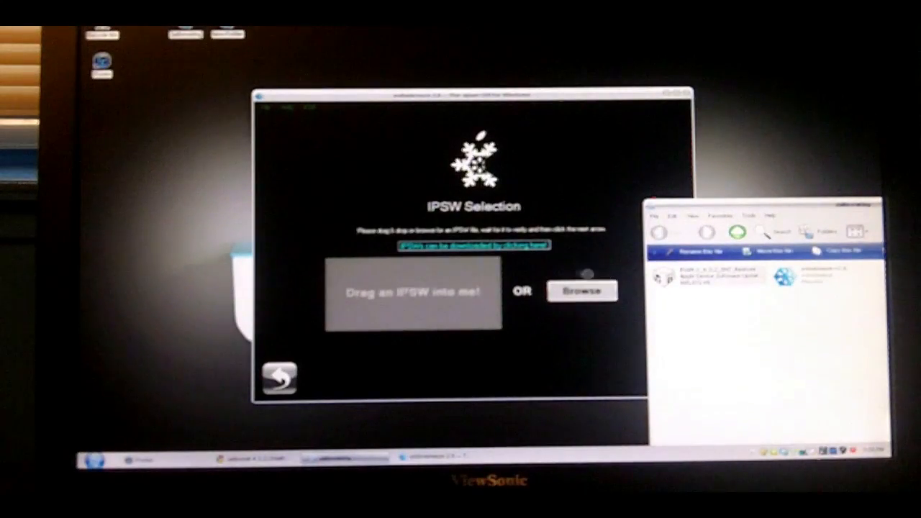
mouse_move(454, 298)
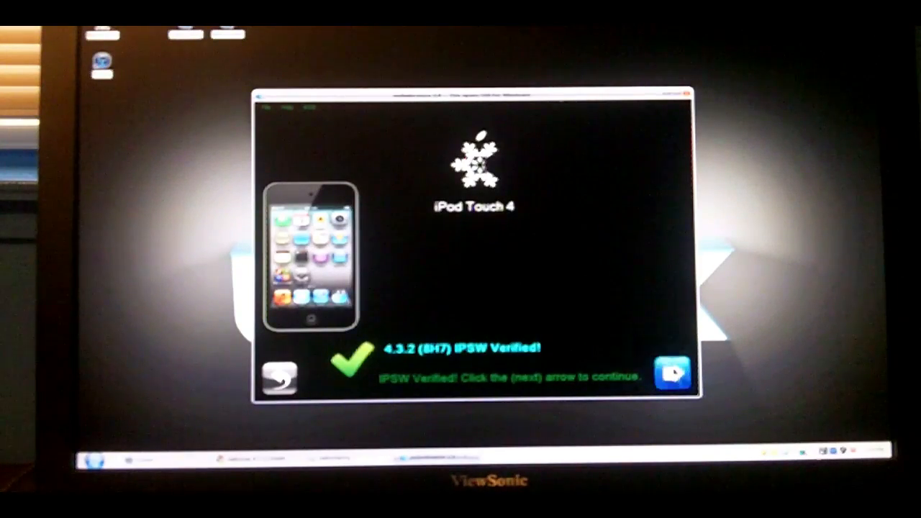
Continue past the verified iPod Touch 4 4.3.2 firmware screen to the options menu.
left_click(671, 373)
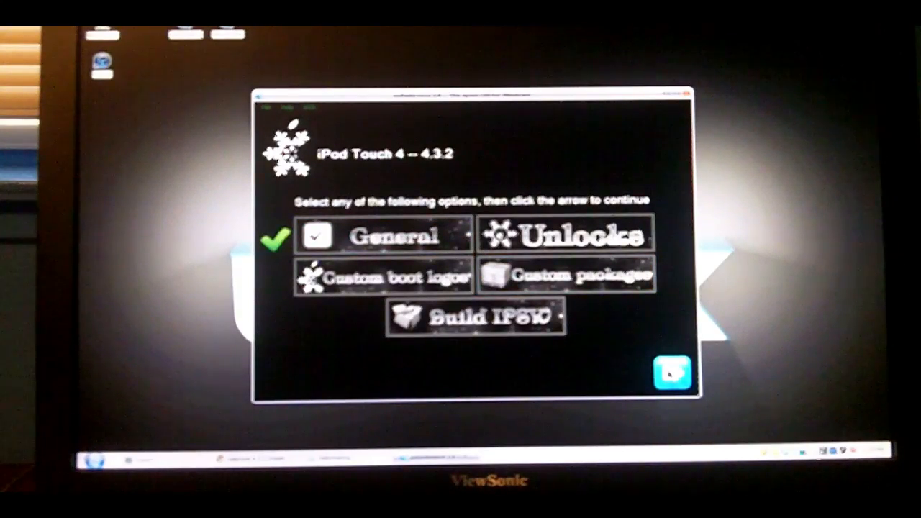
Open the General options page, including root partition size.
left_click(672, 374)
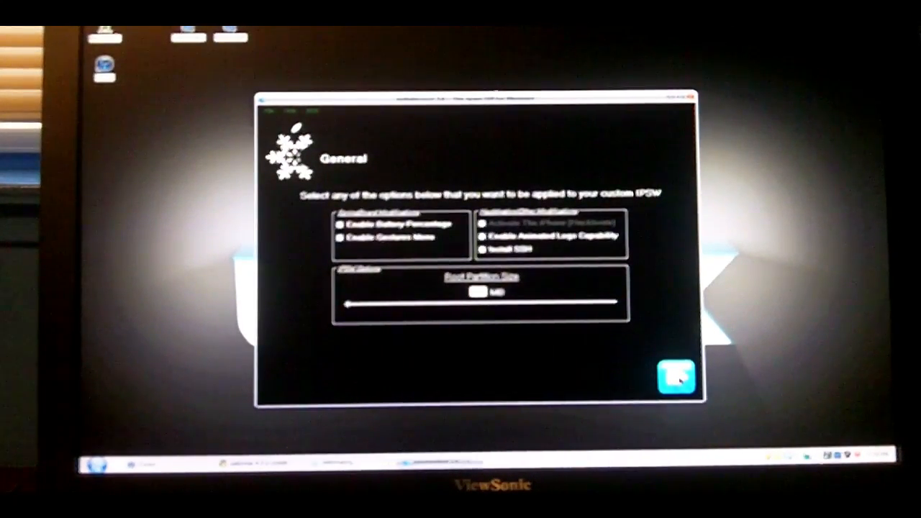
Accept the General options and build the custom iPod Touch 4 4.3.2 IPSW.
left_click(675, 378)
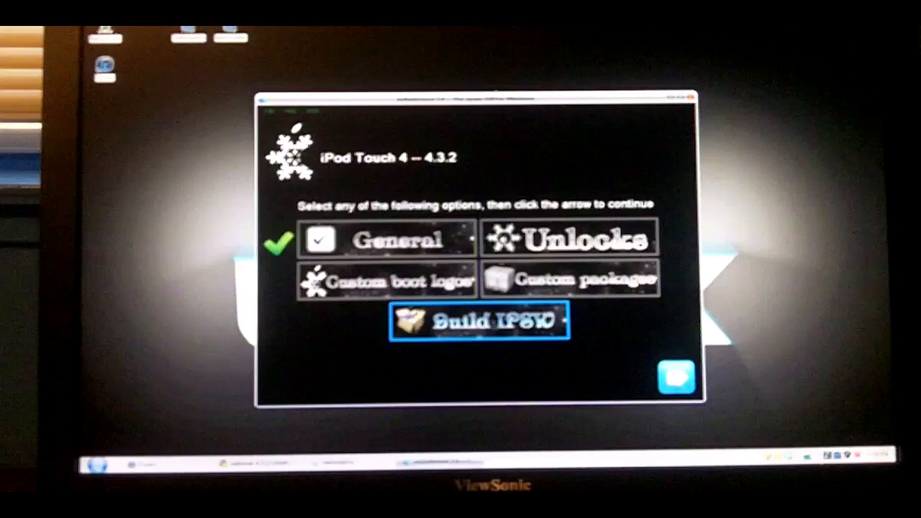
left_click(478, 321)
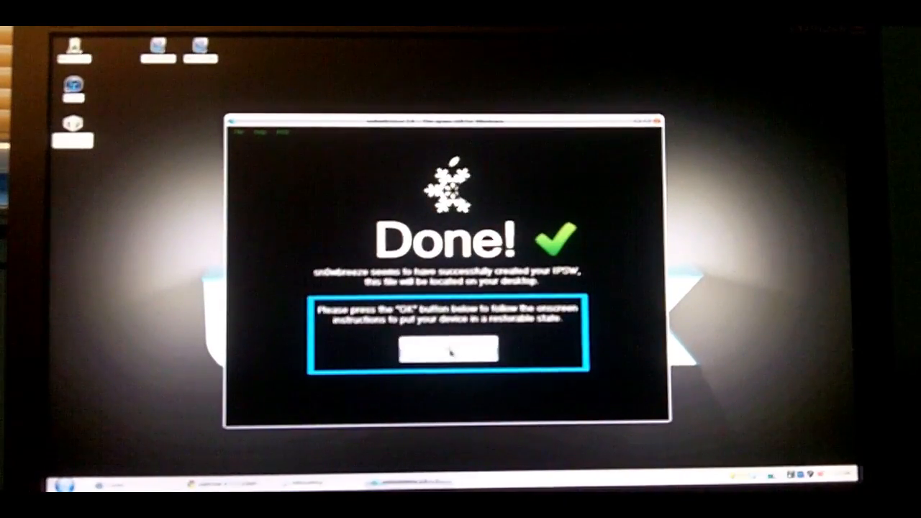
Acknowledge the Done! message to reach the DFU Pwner screen.
left_click(450, 348)
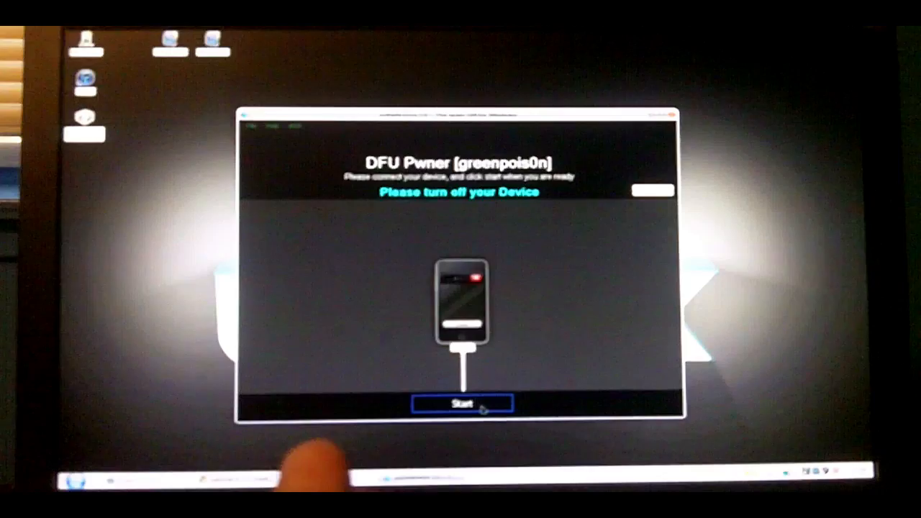
Start DFU Pwner and put the switched-off iPod into DFU mode.
left_click(462, 402)
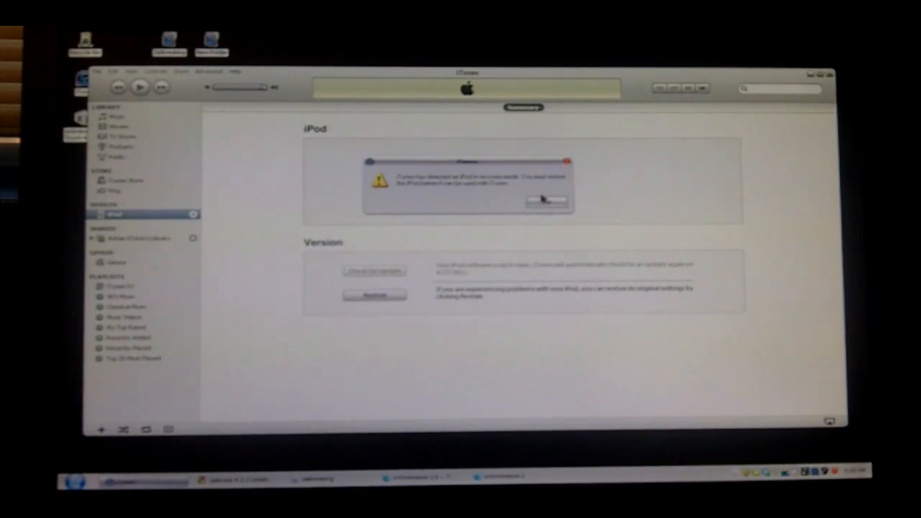
Dismiss the recovery-mode alert and Shift-click Restore to choose a firmware file.
left_click(545, 200)
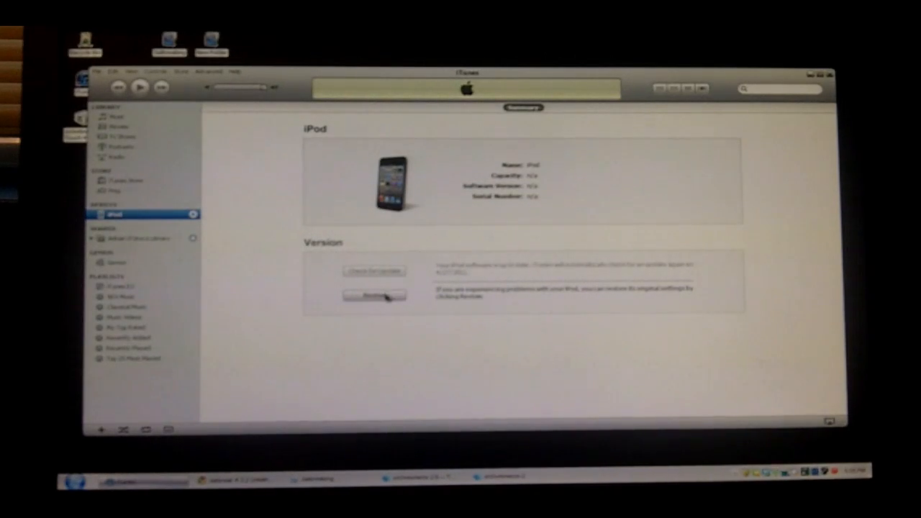
left_click(373, 295)
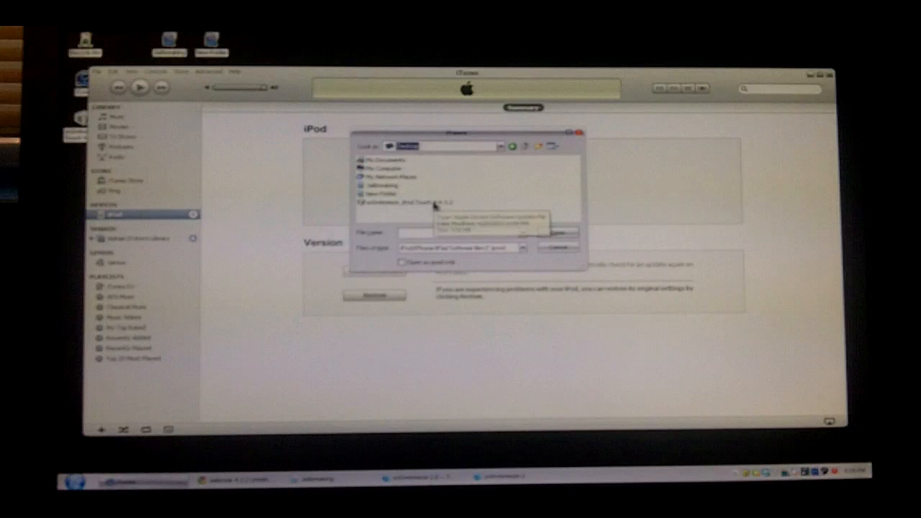
Open the sn0wbreeze iPod Touch IPSW from the Desktop to begin restoring.
left_click(407, 202)
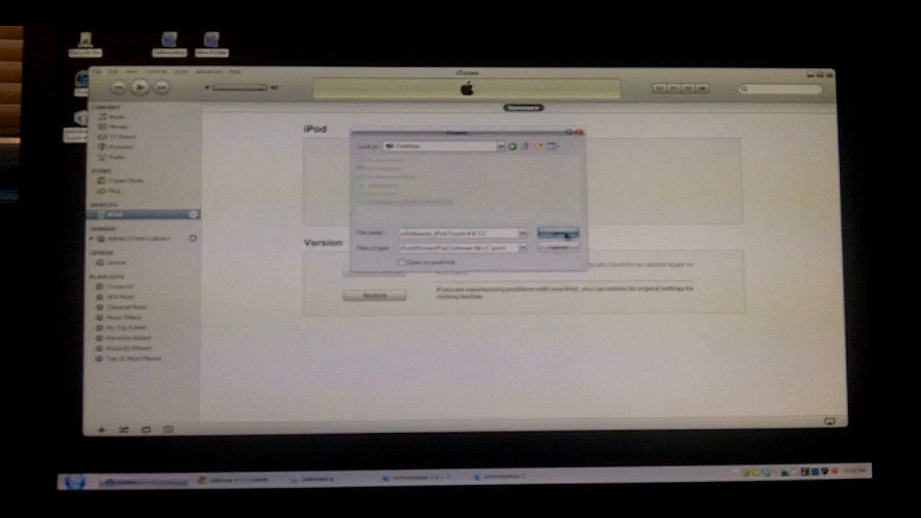
left_click(558, 234)
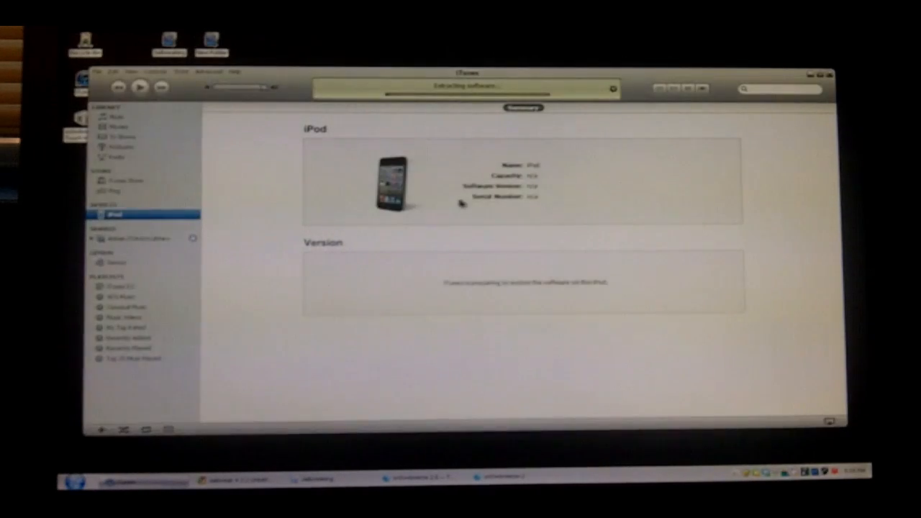